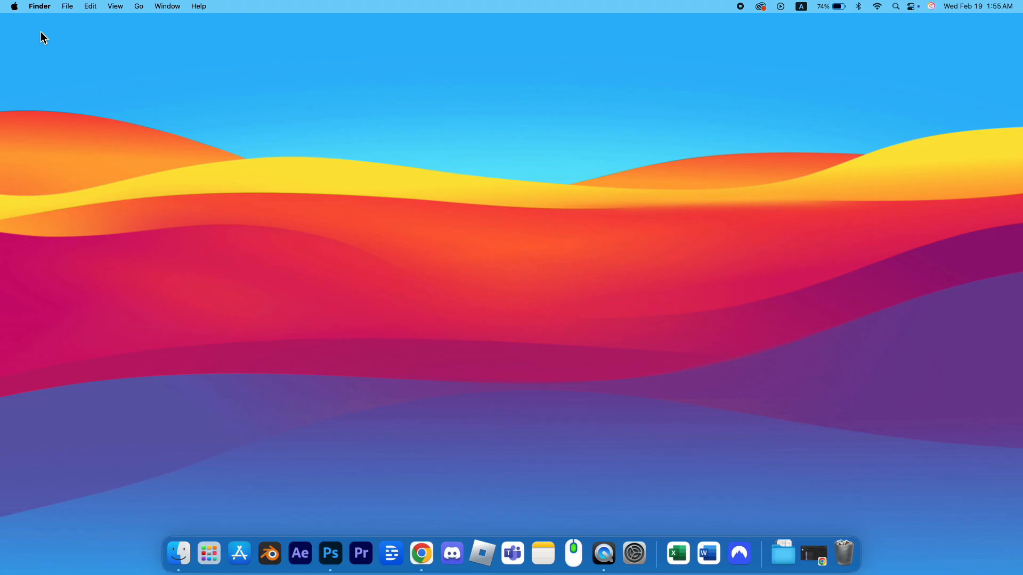
mouse_move(30, 18)
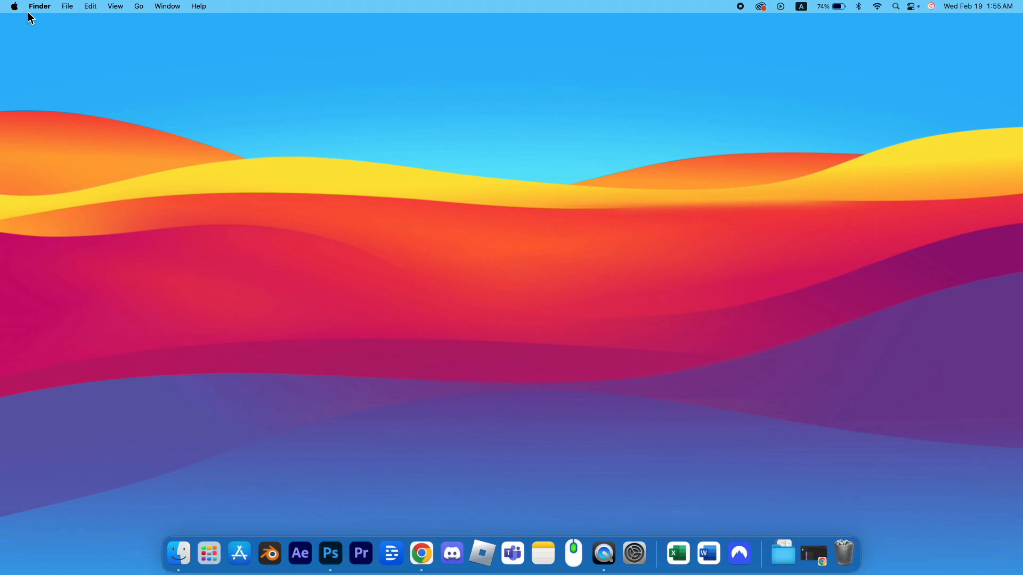
mouse_move(34, 20)
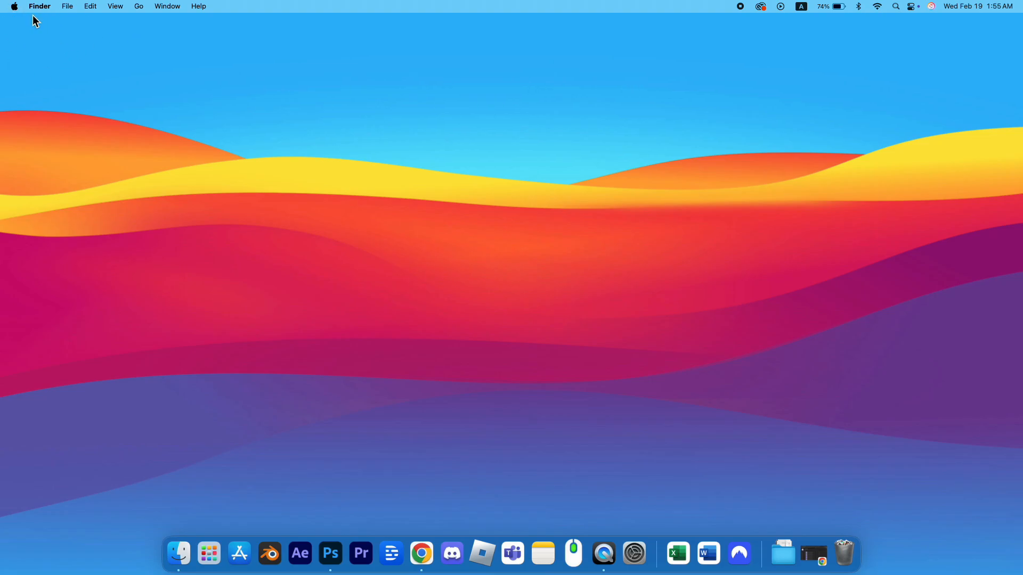
Go to the /Library/Application Support/ folder via Go to Folder
click(139, 7)
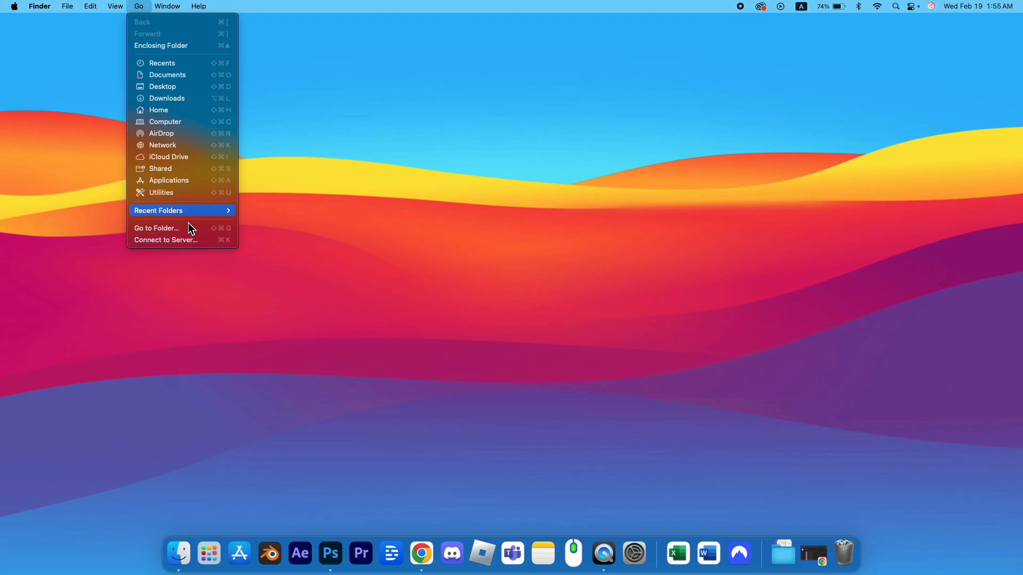
click(155, 228)
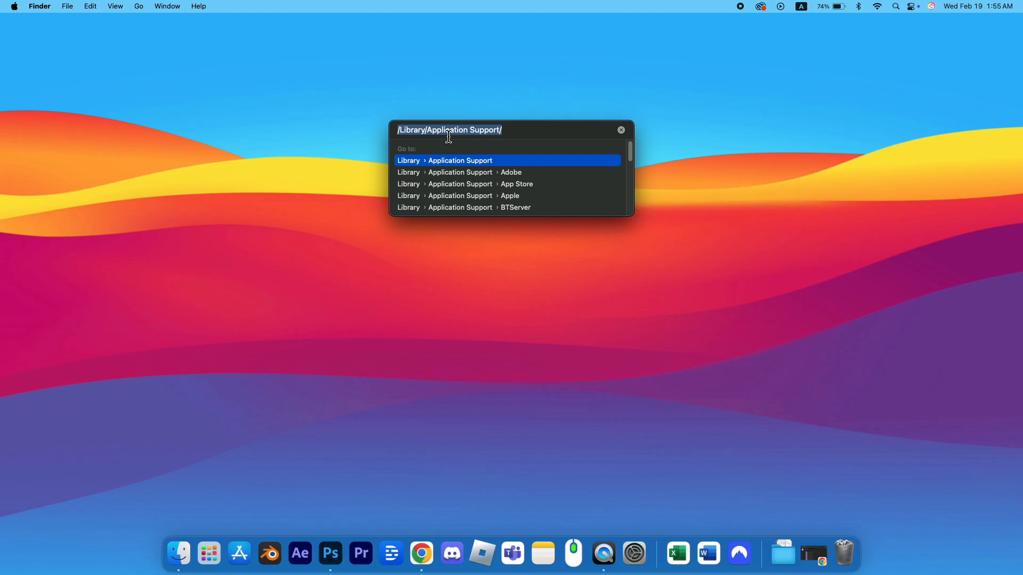
key(Escape)
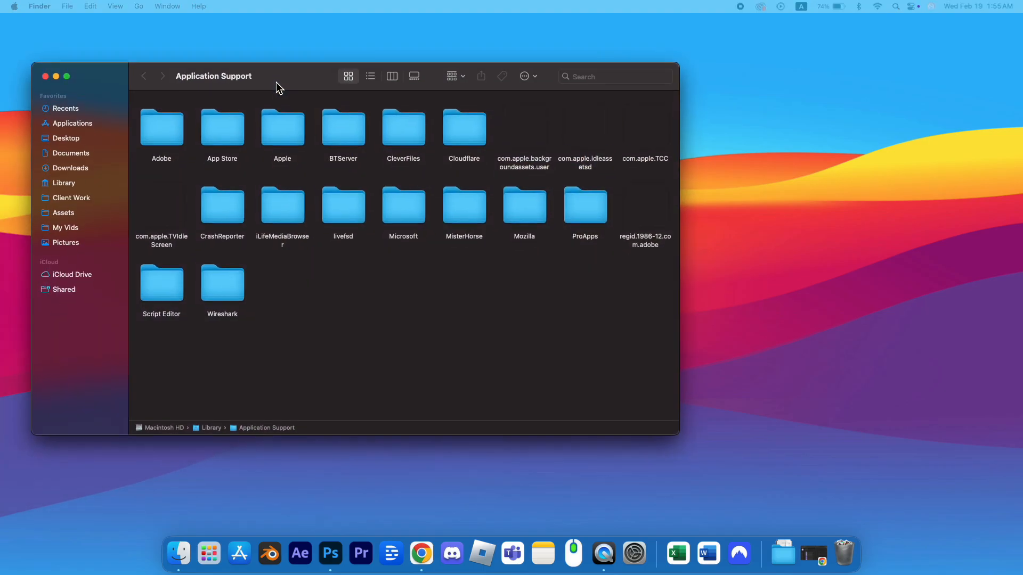
Enlarge the Finder window and enter the Adobe folder inside Application Support
drag(679, 435, 811, 448)
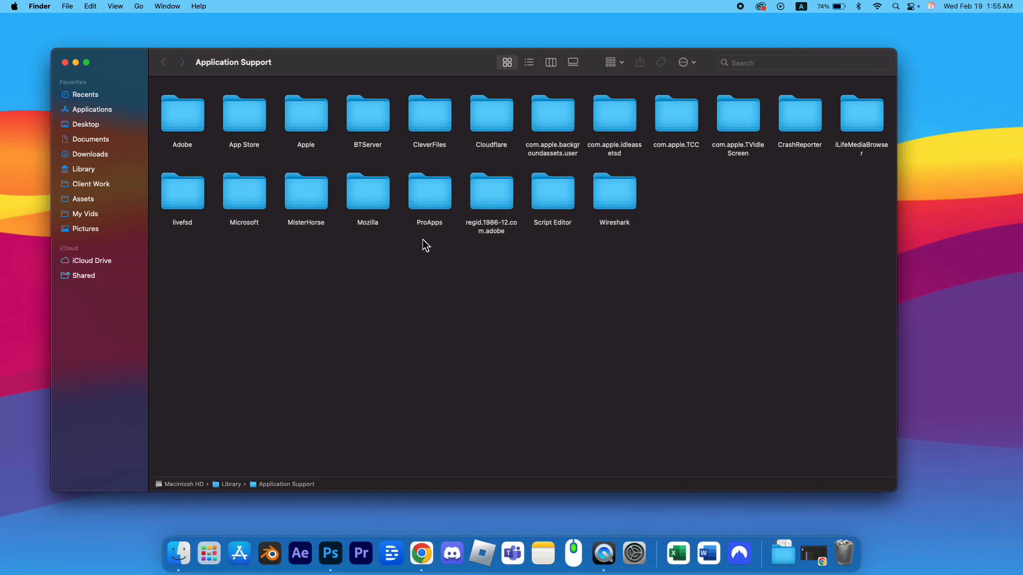
mouse_move(185, 129)
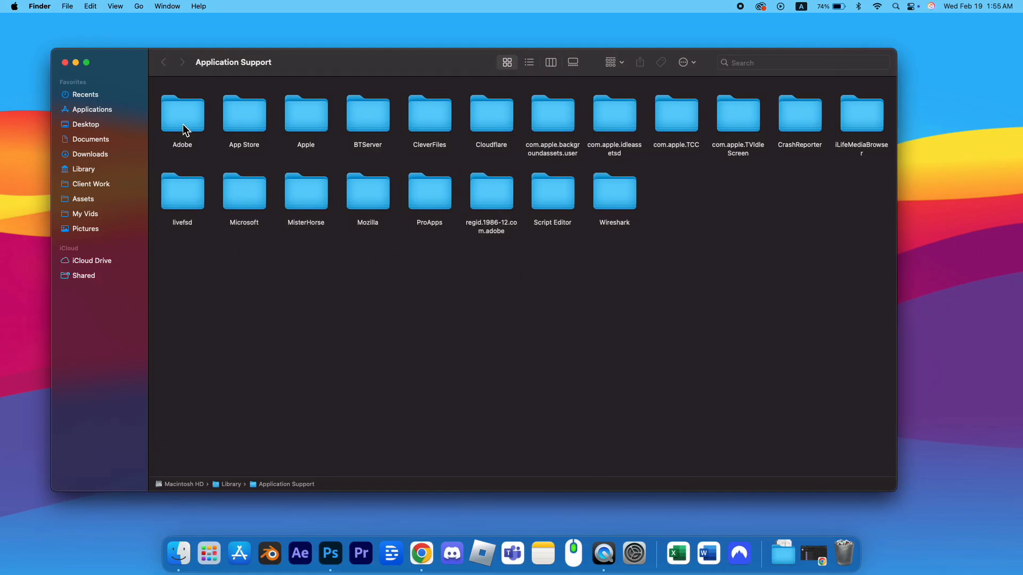
double_click(182, 117)
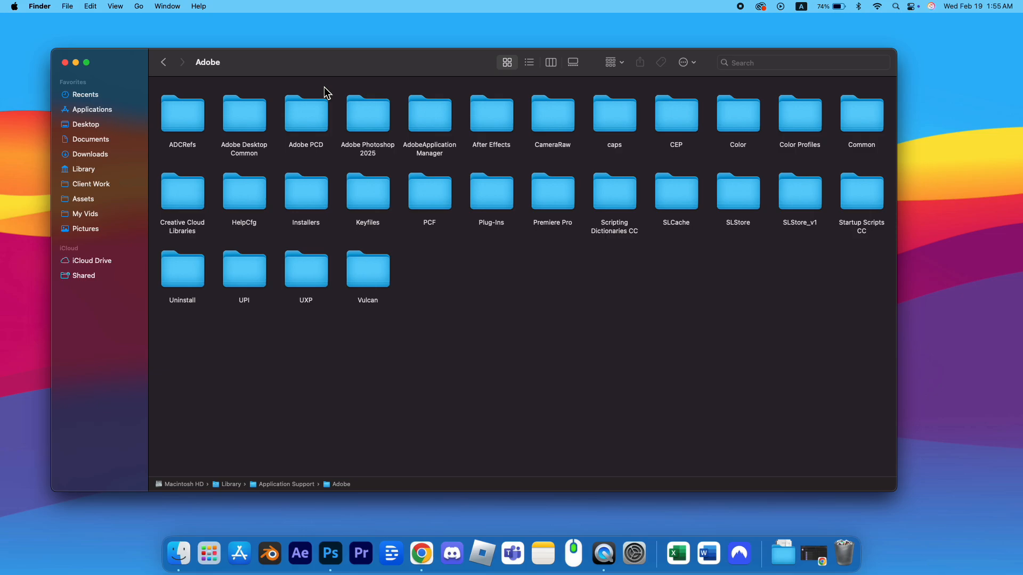
mouse_move(290, 187)
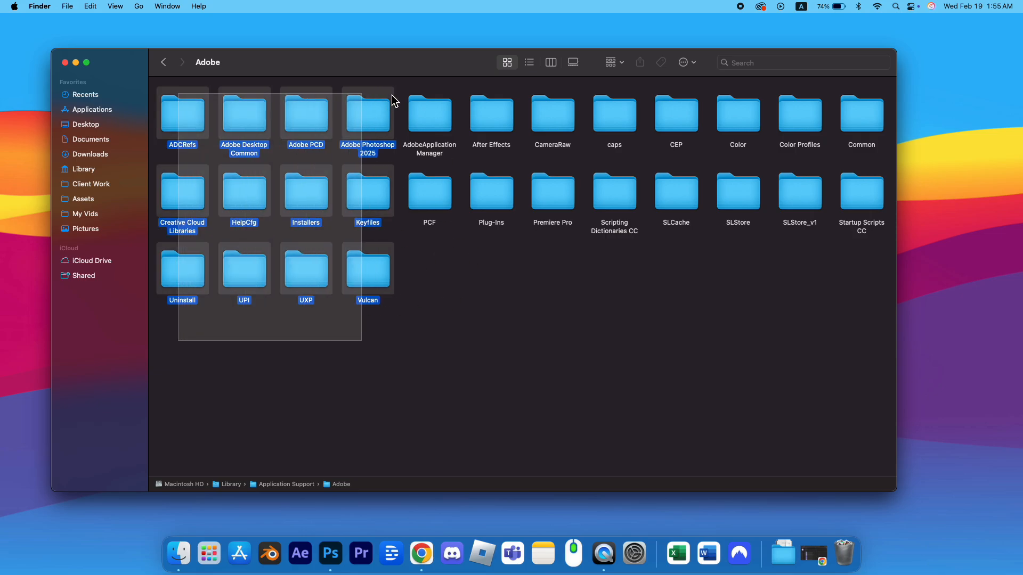
click(429, 190)
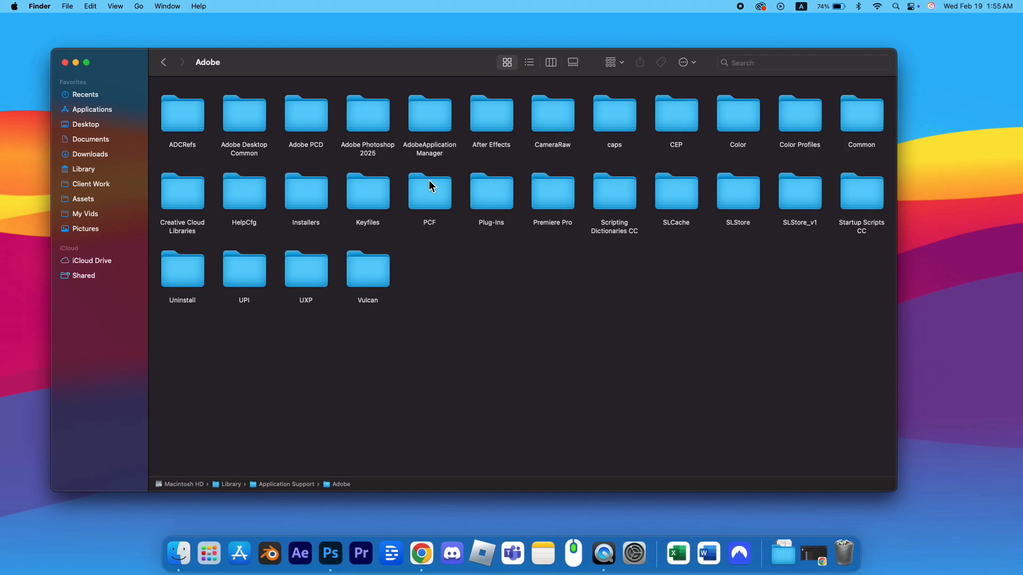
mouse_move(464, 321)
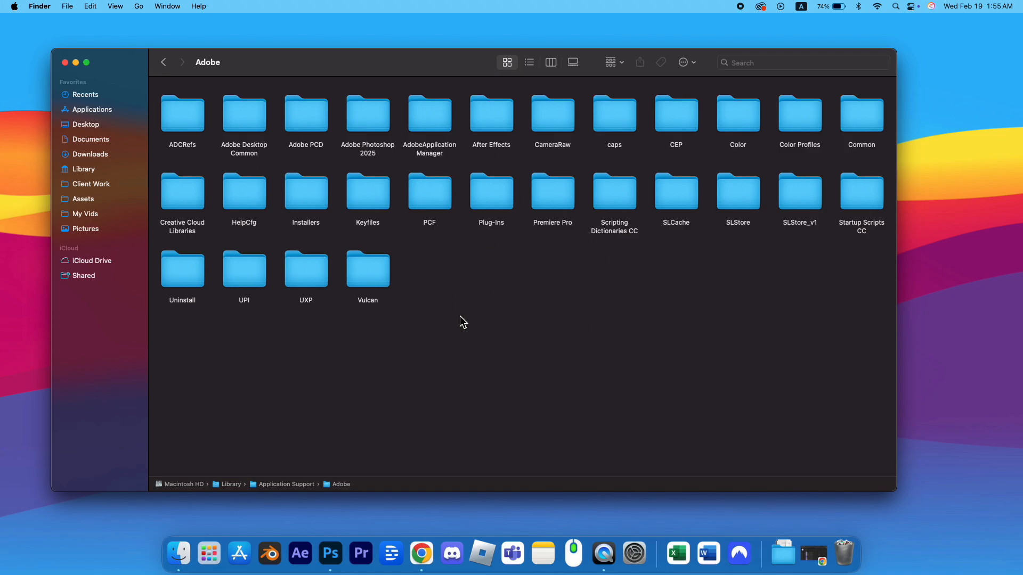
Peek inside the After Effects, ADCRefs and Installers subfolders, returning to Adobe each time
double_click(492, 117)
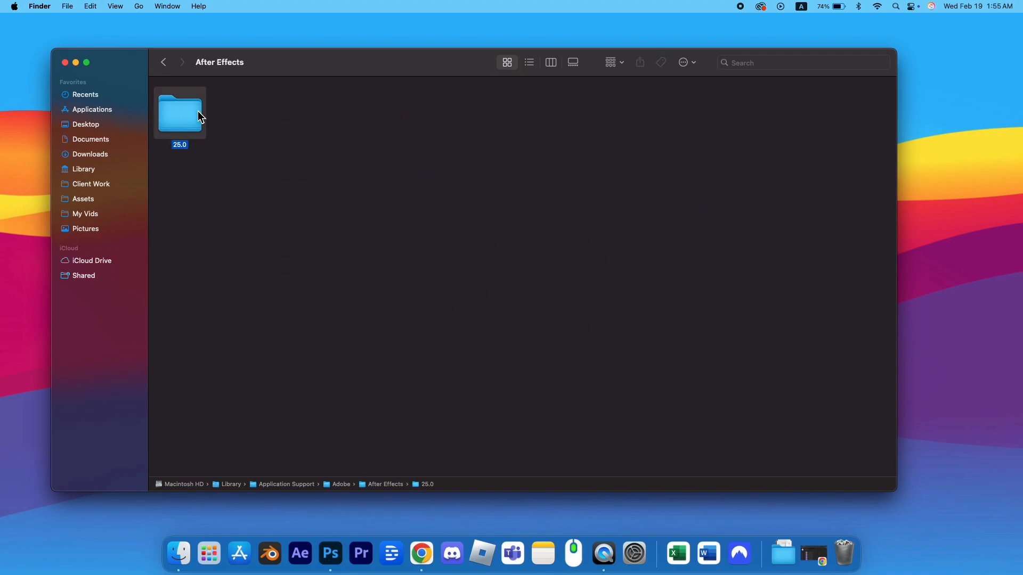
double_click(179, 112)
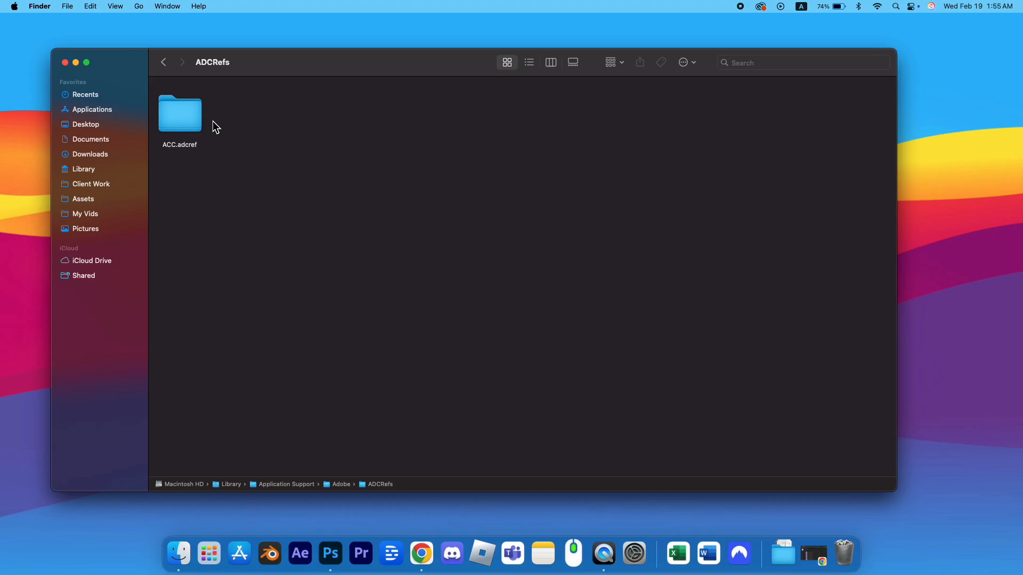
click(163, 61)
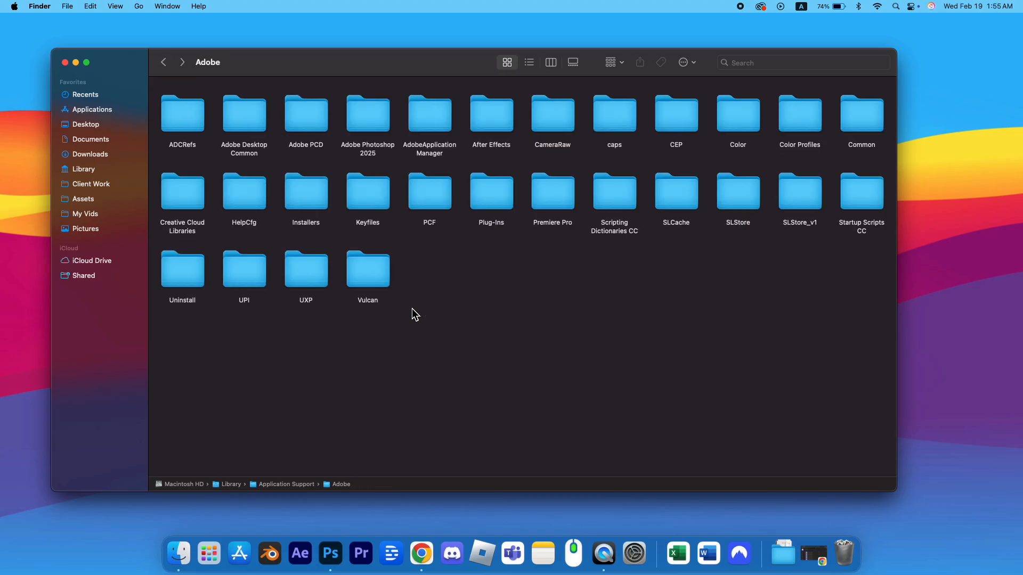
mouse_move(711, 253)
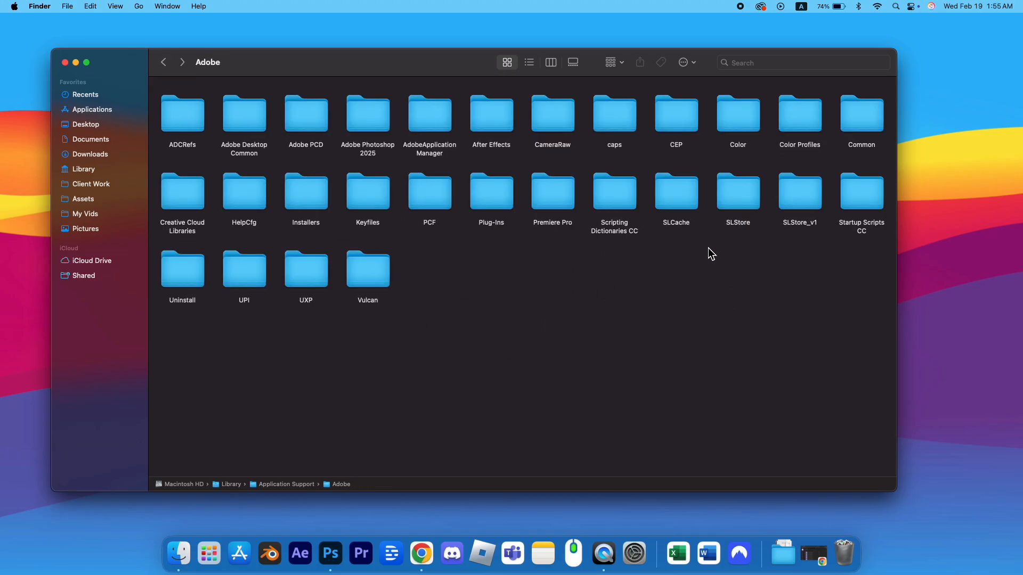
mouse_move(600, 272)
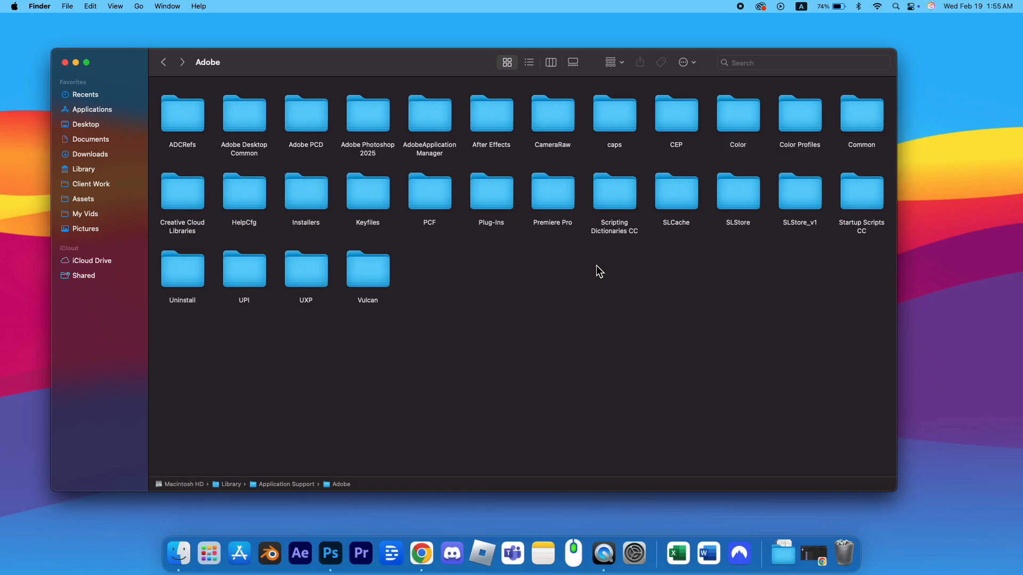
double_click(306, 189)
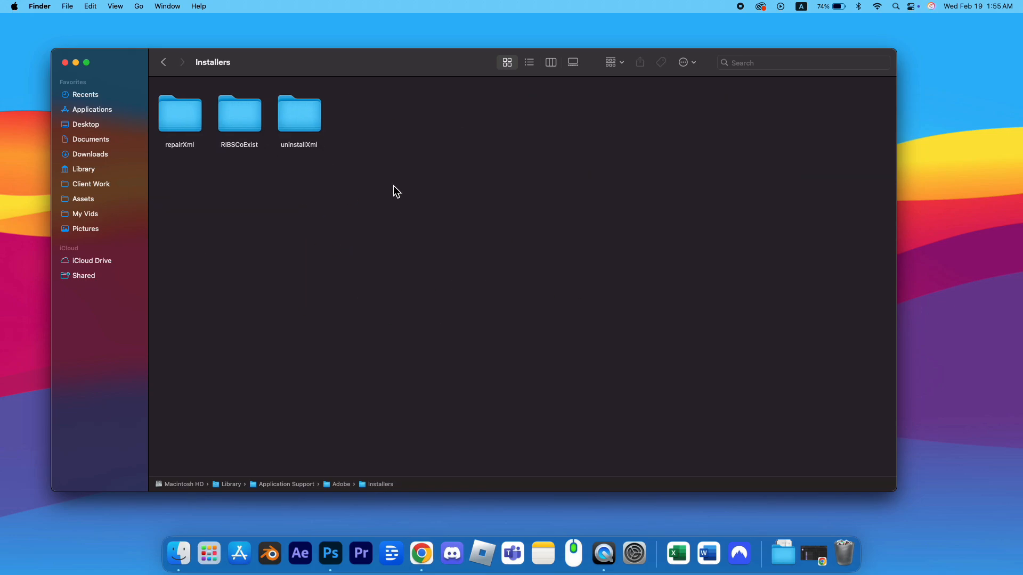
click(163, 62)
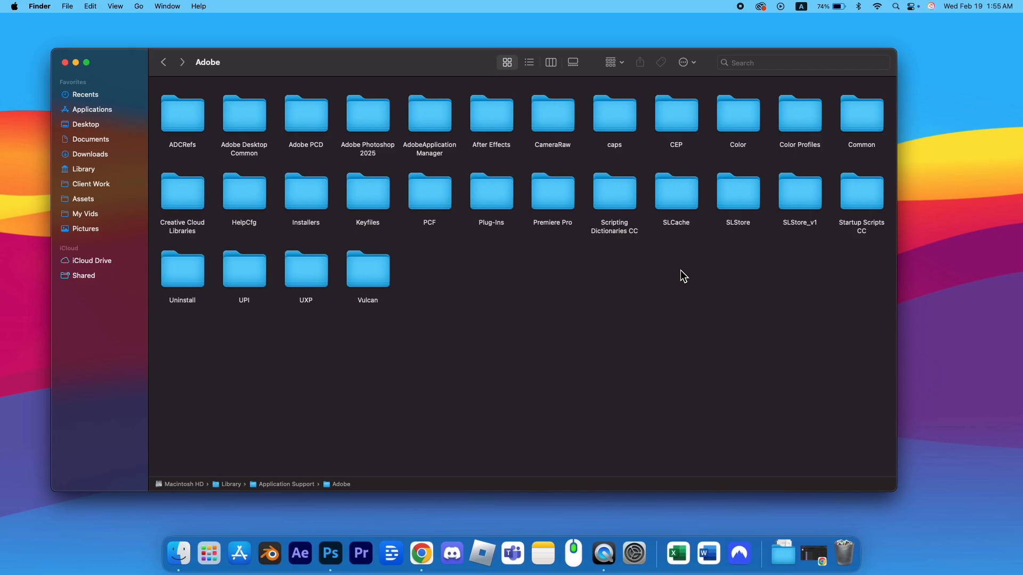
Trash the eight folders ADCRefs through caps via the Action menu, authorizing with the password
click(683, 62)
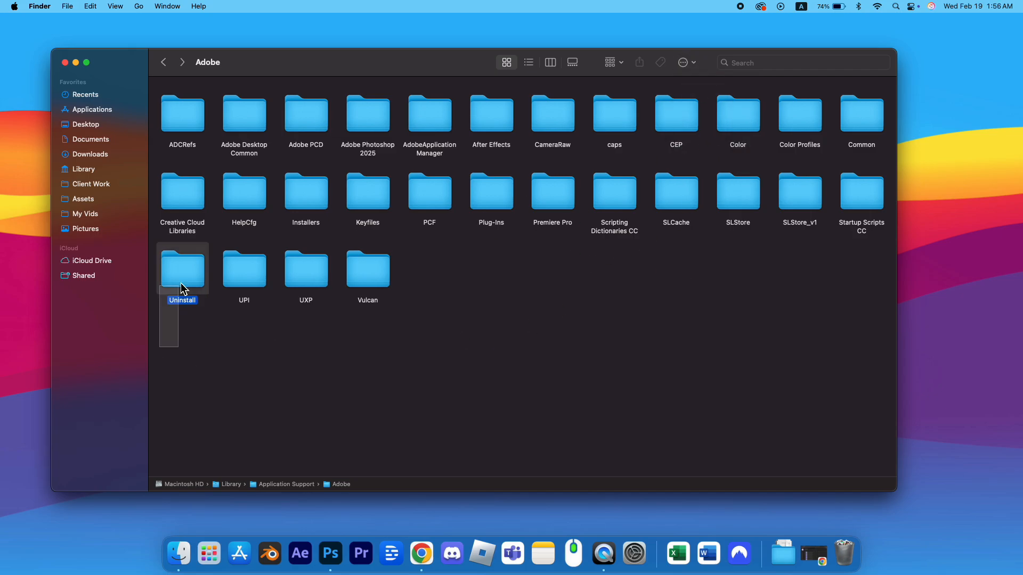
click(682, 62)
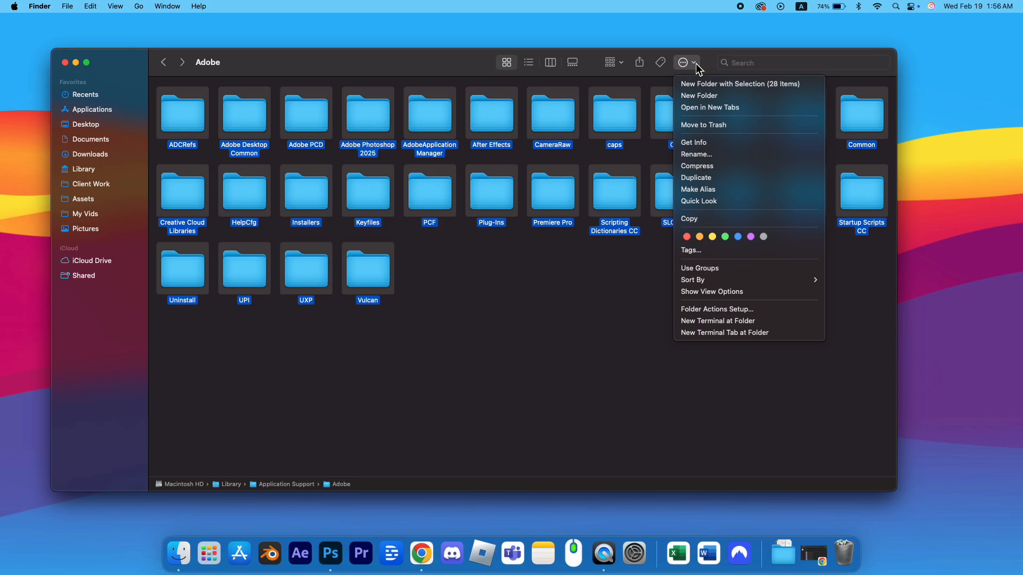
mouse_move(552, 258)
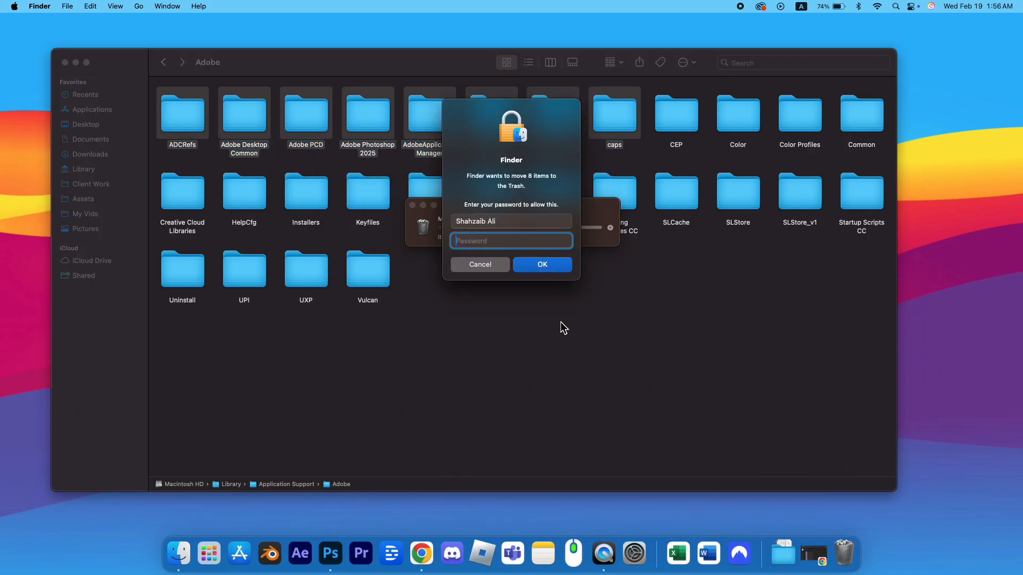
click(541, 265)
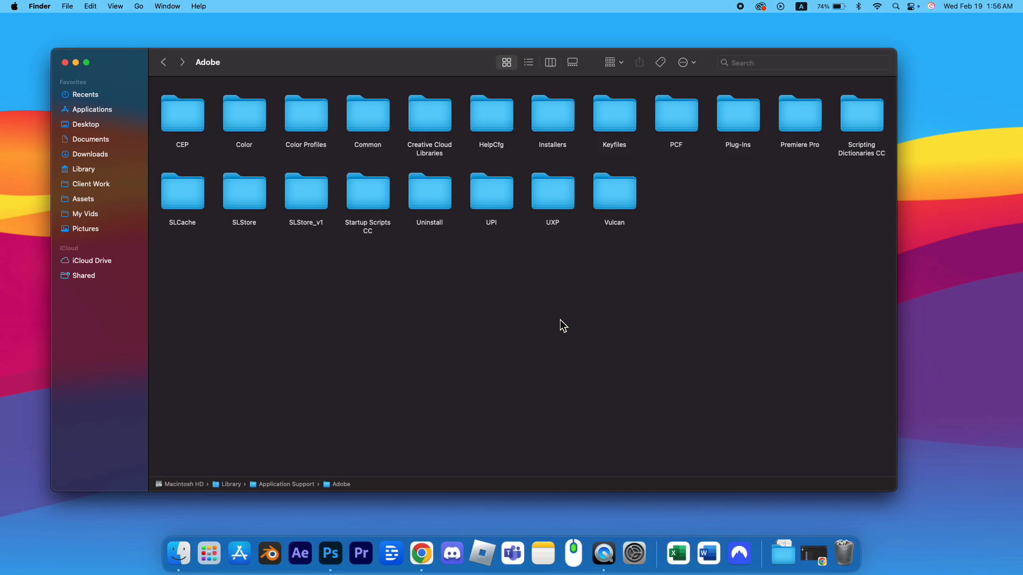
mouse_move(209, 266)
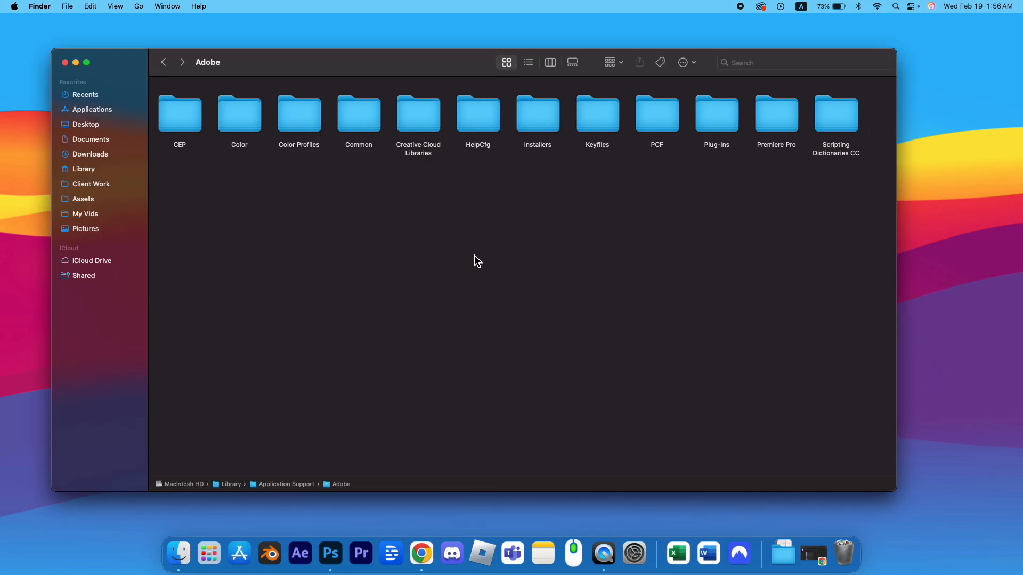
mouse_move(614, 264)
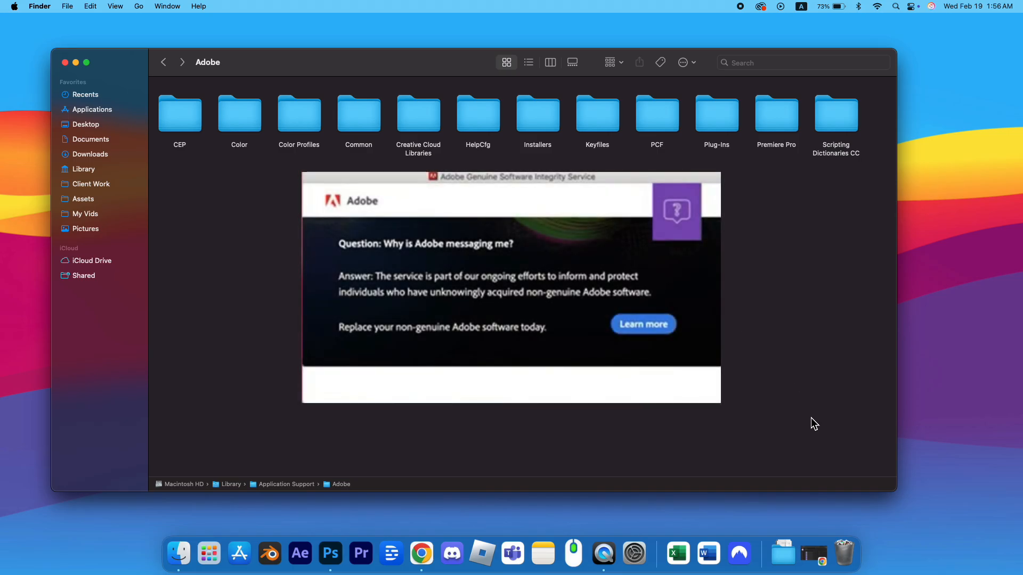
Check the Installers folder's contents and return to the Adobe folder with twelve subfolders left
double_click(537, 112)
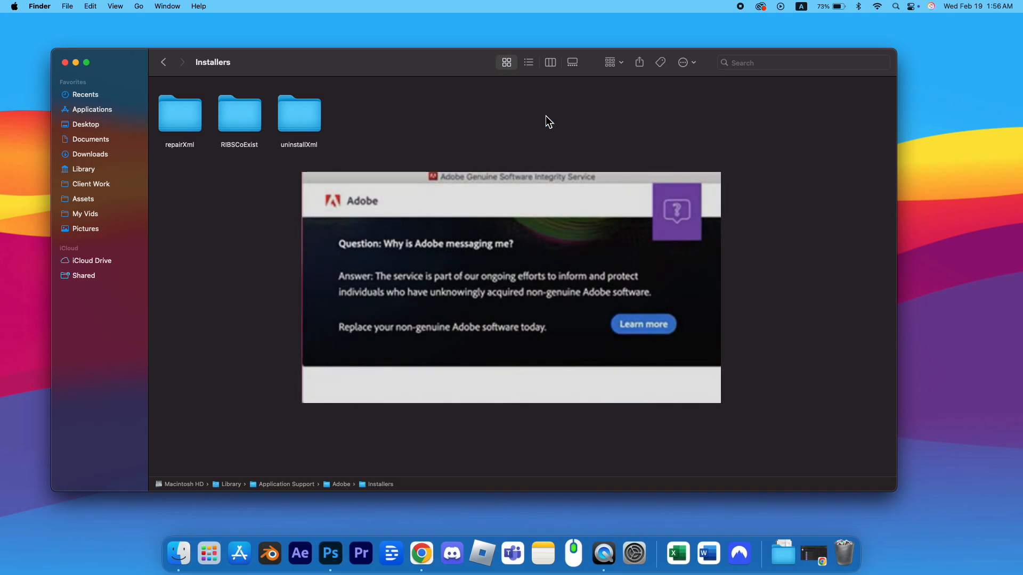
click(163, 62)
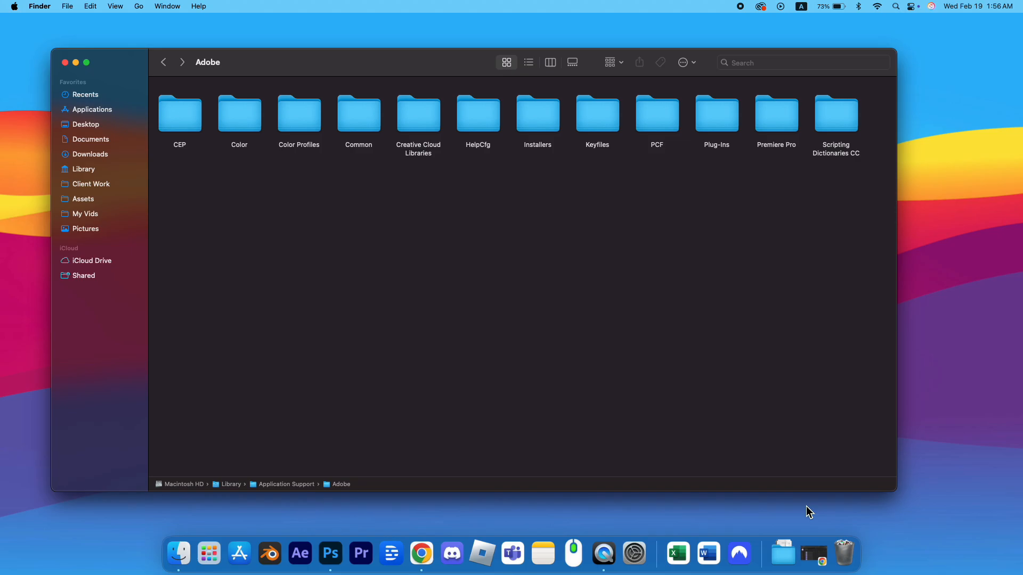
right_click(844, 554)
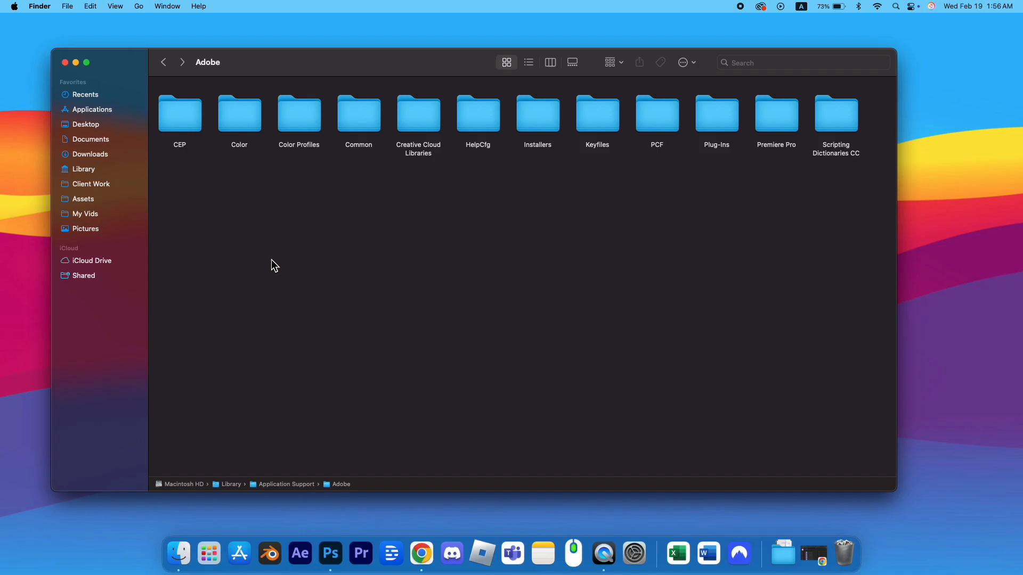
Return to the Application Support folder listing Adobe, Apple, Microsoft and Mozilla
click(162, 62)
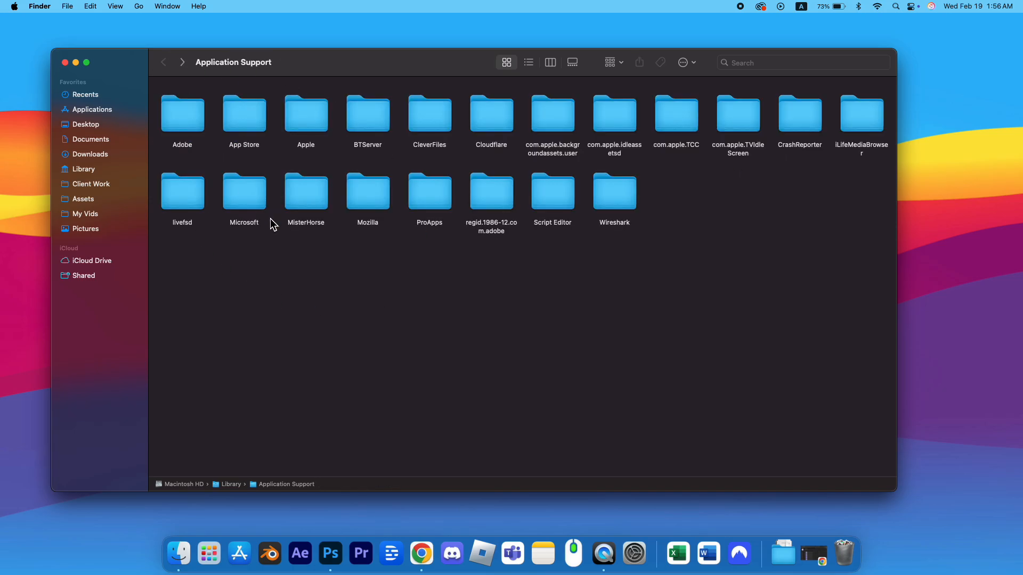
mouse_move(452, 282)
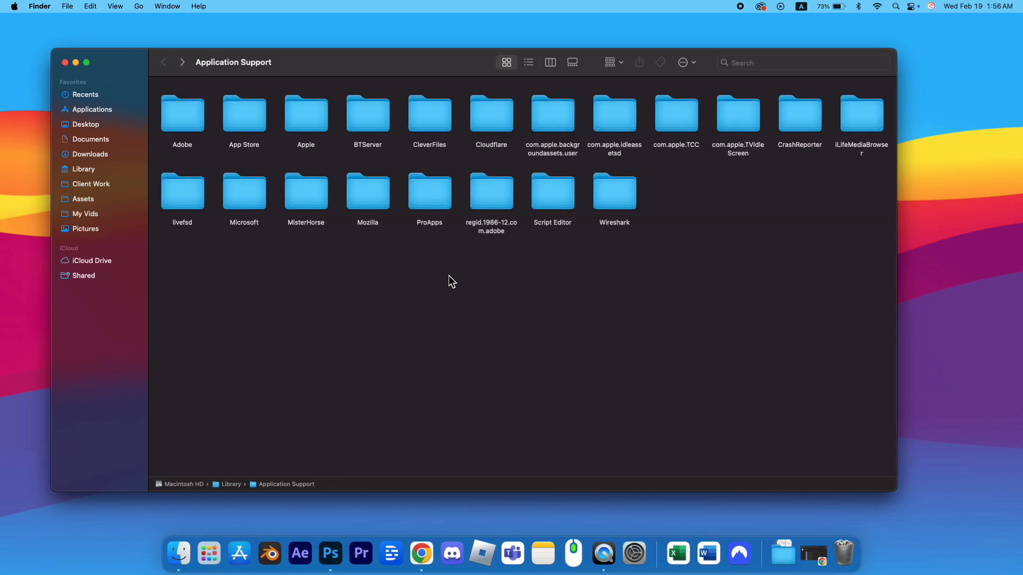
mouse_move(477, 130)
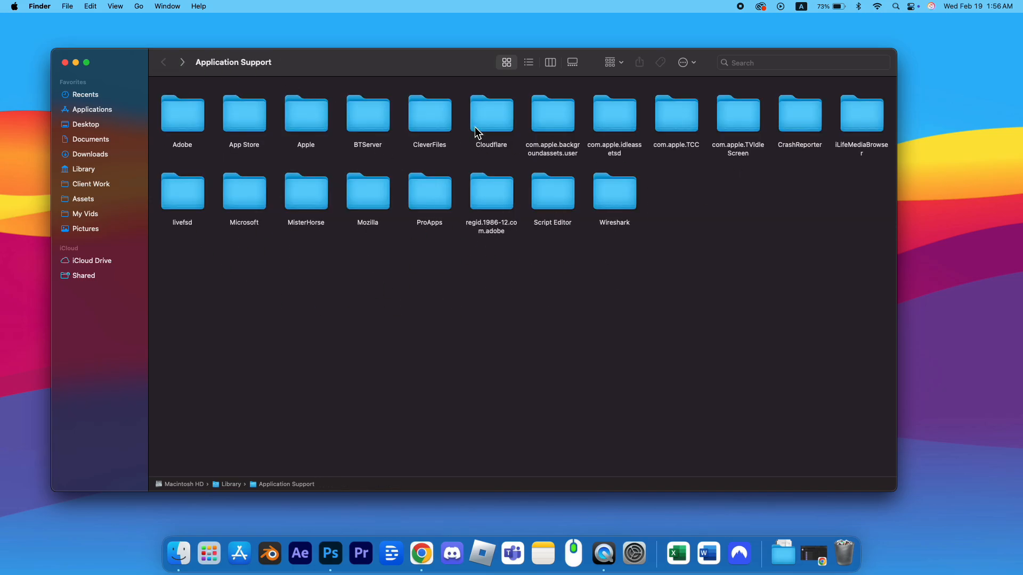